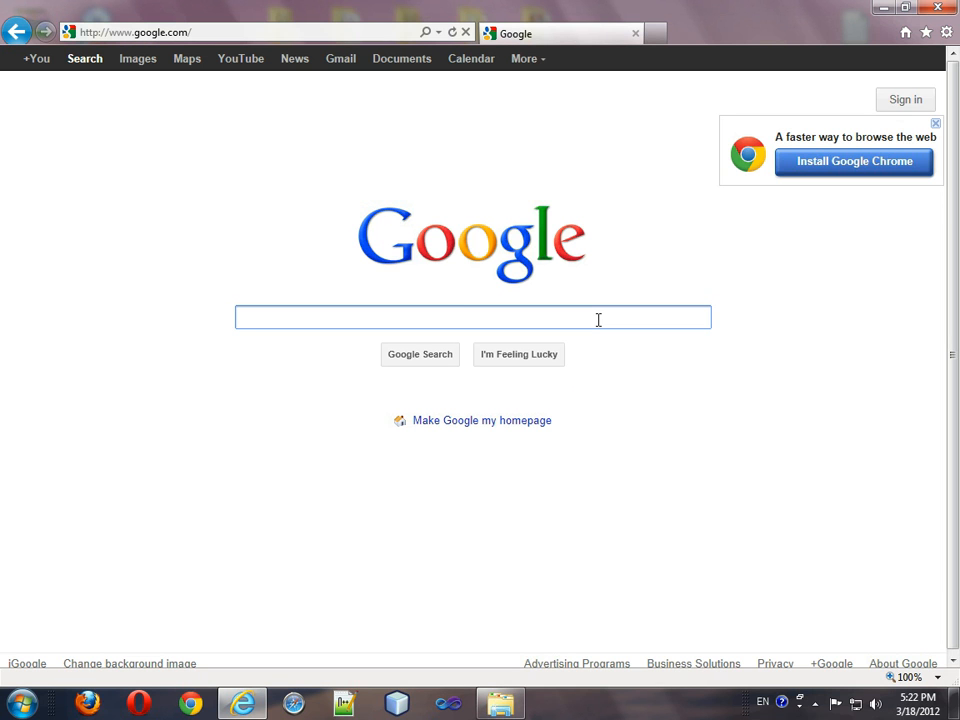
Search Google for 'eclipse'
text(eclipse)
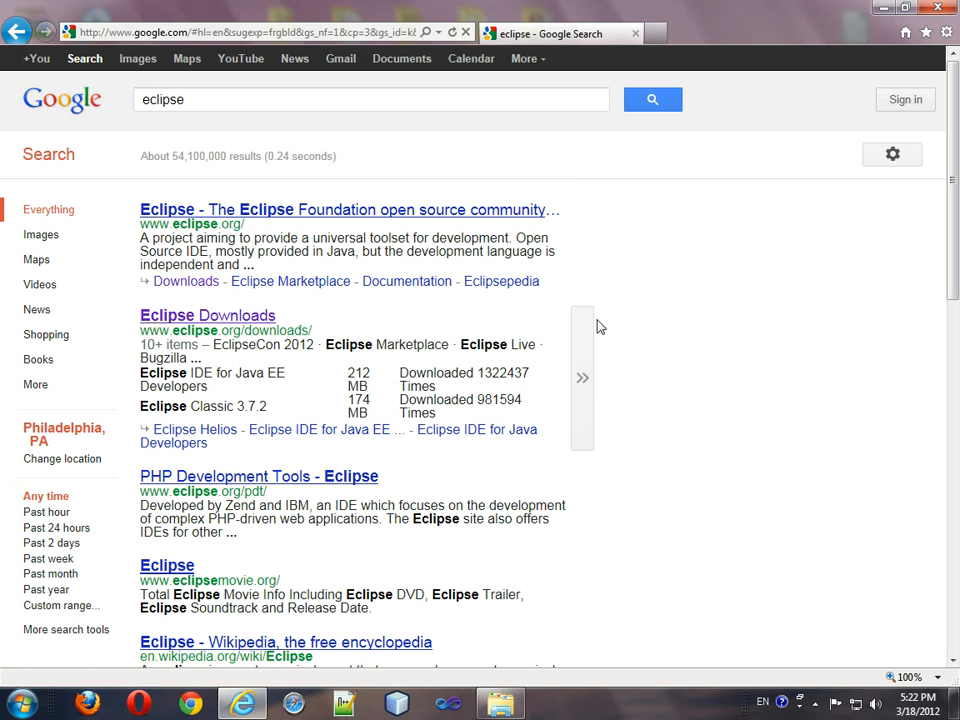
mouse_move(227, 322)
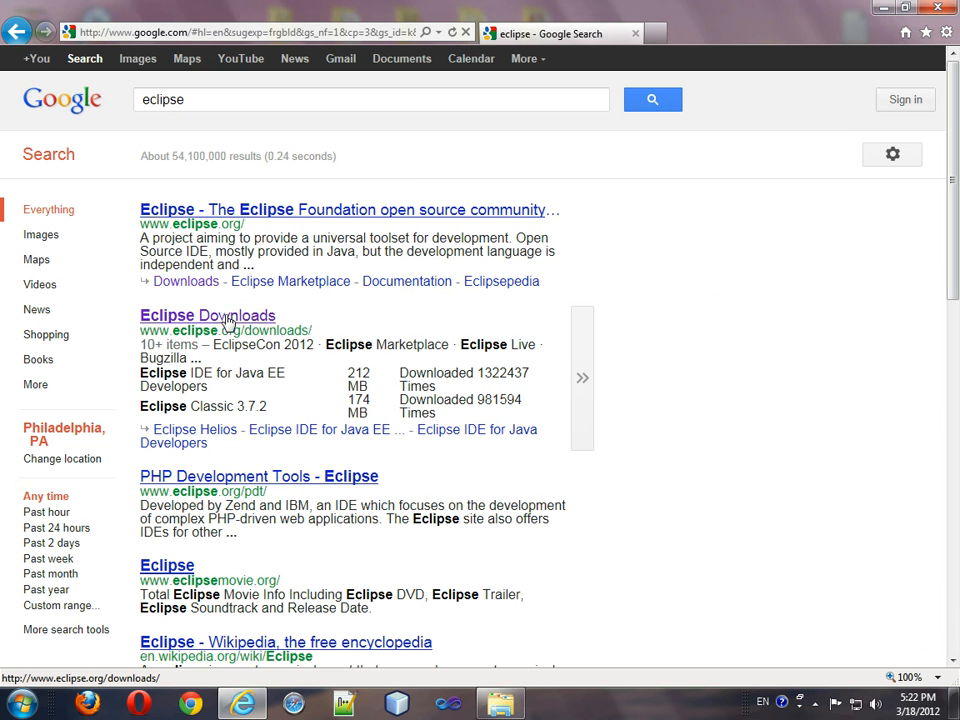
mouse_move(216, 320)
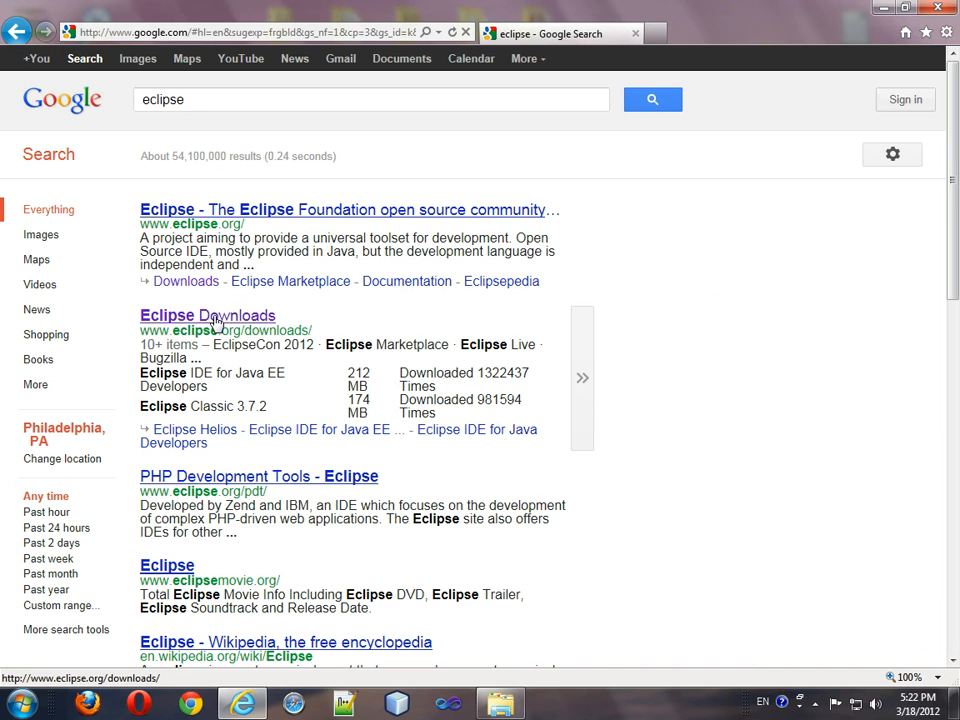
Open the 'Eclipse Downloads' search result
click(207, 315)
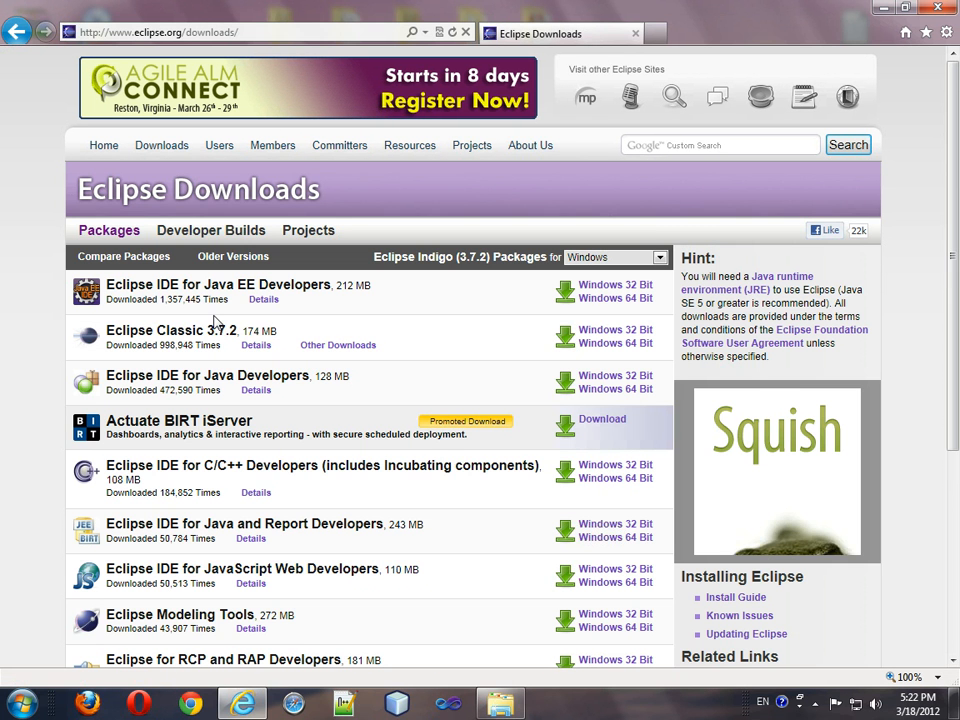
mouse_move(165, 375)
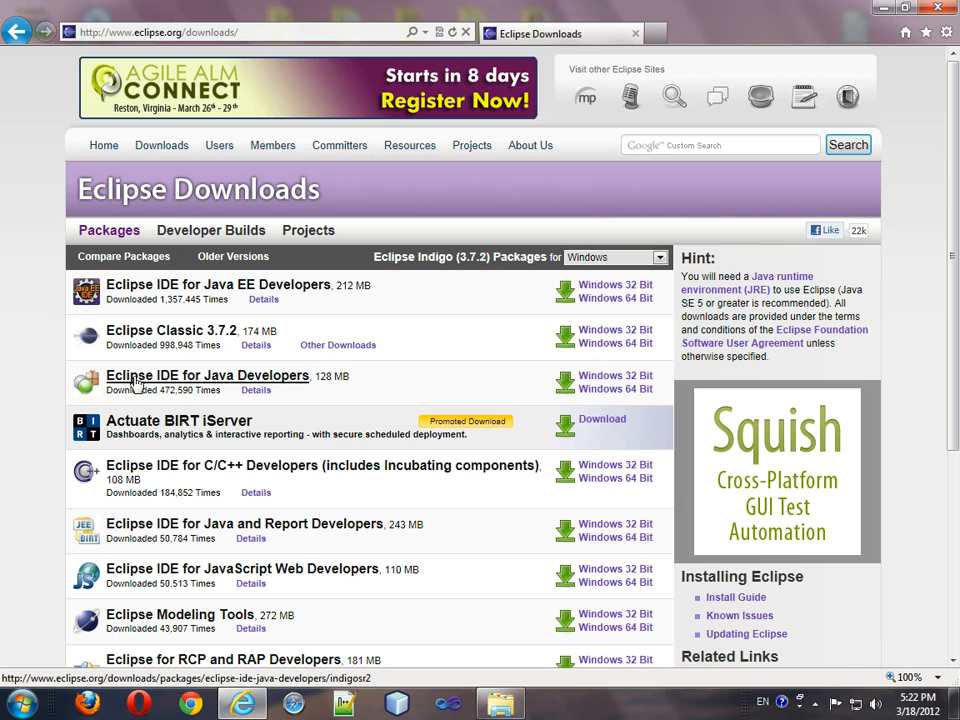
mouse_move(262, 388)
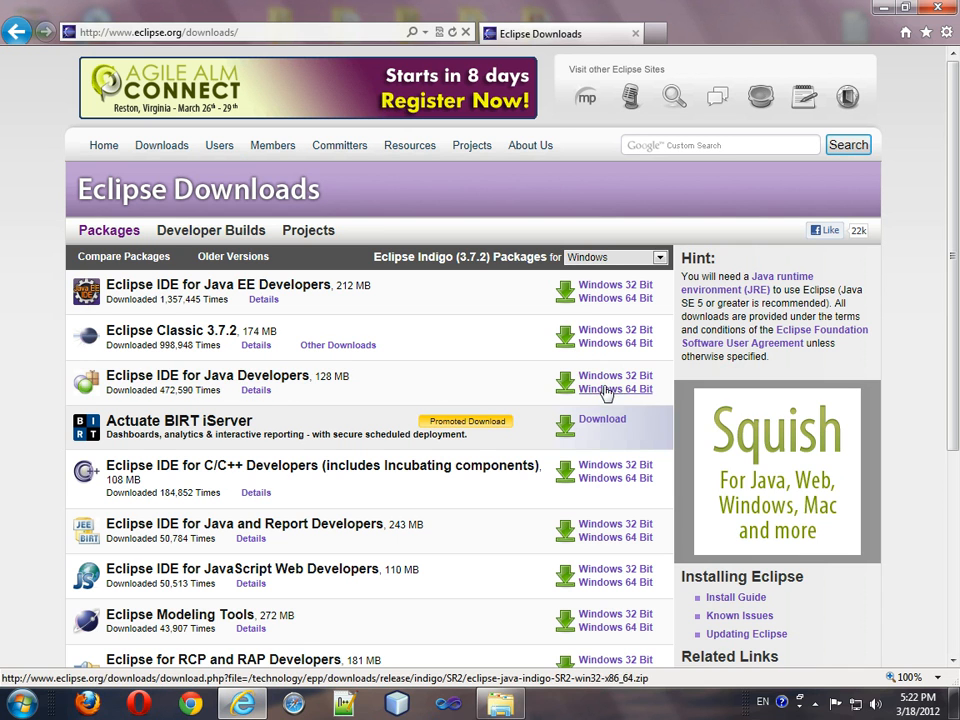
mouse_move(639, 381)
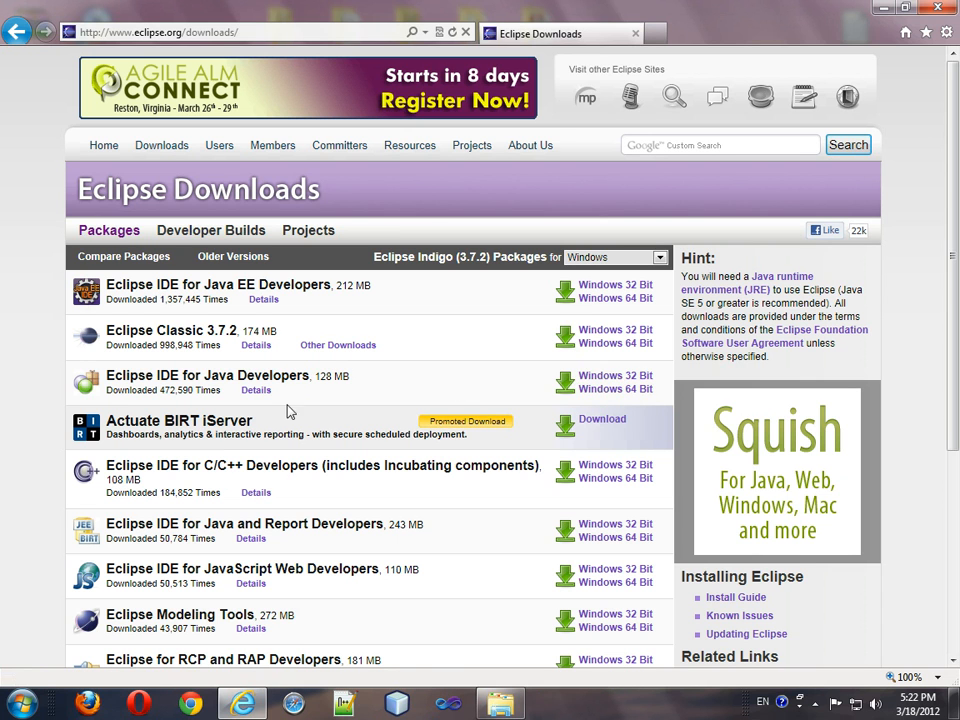
Open Computer's Properties from the Start menu
click(13, 698)
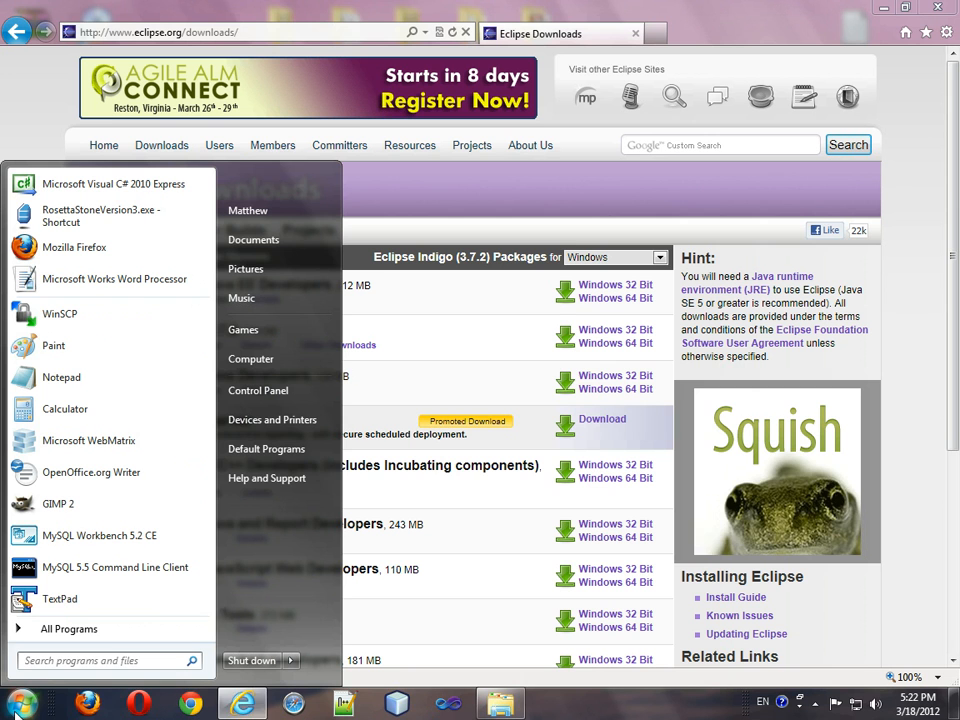
right_click(251, 358)
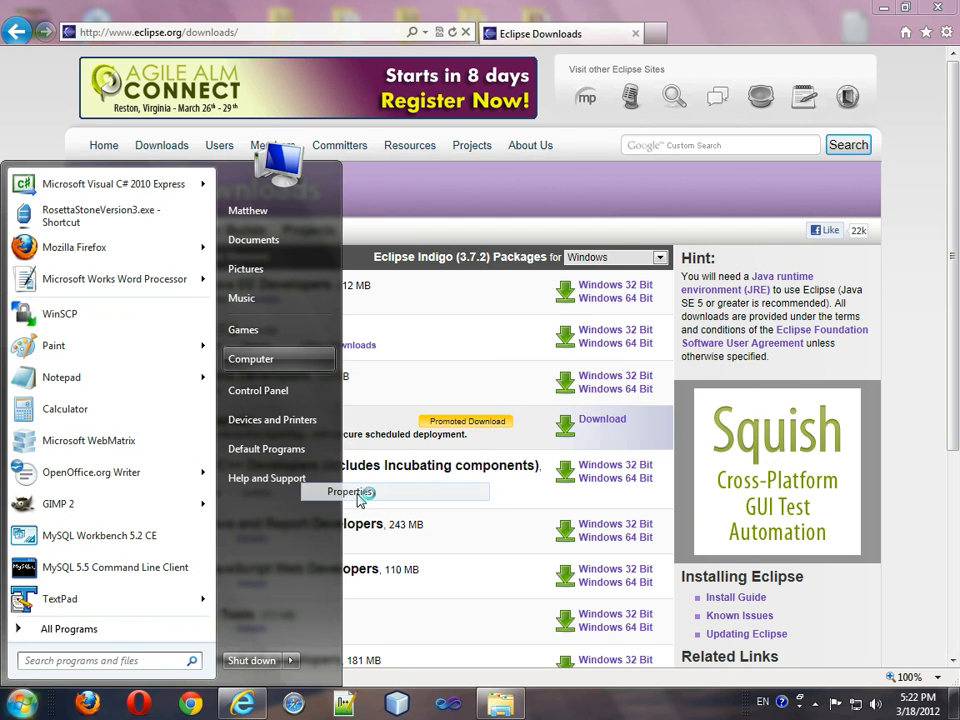
click(349, 491)
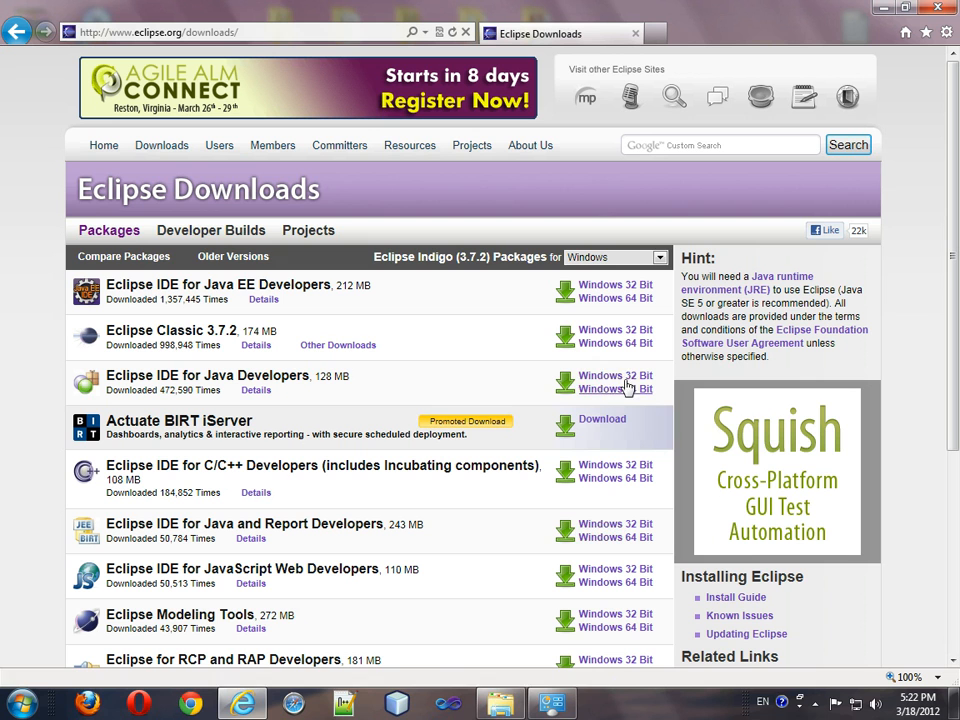
Choose the Windows 64 Bit download of Eclipse IDE for Java Developers
click(615, 389)
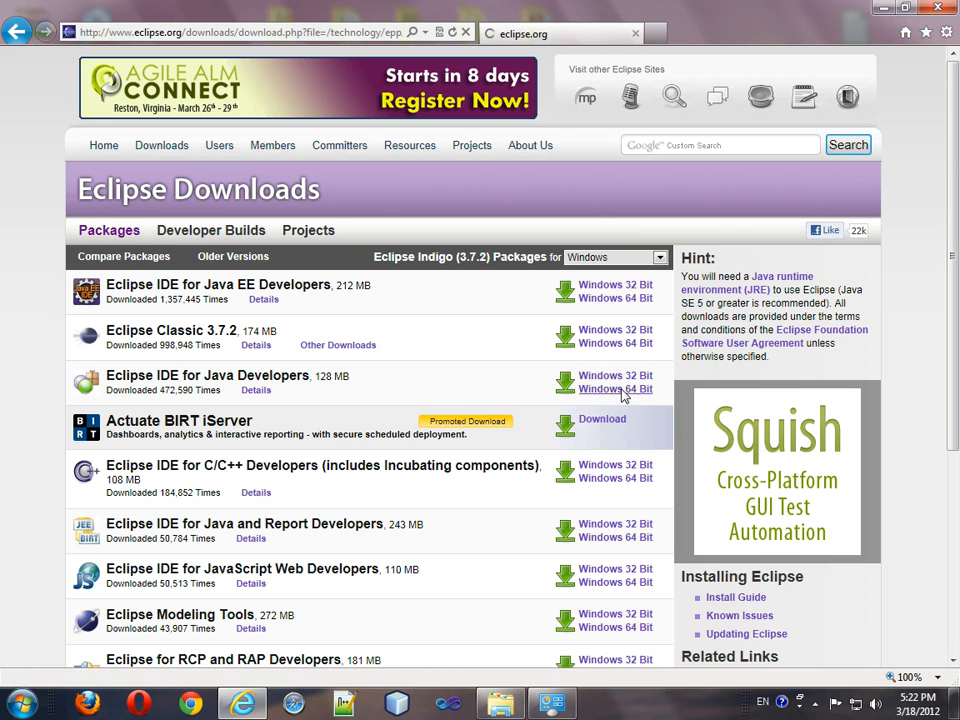
click(616, 389)
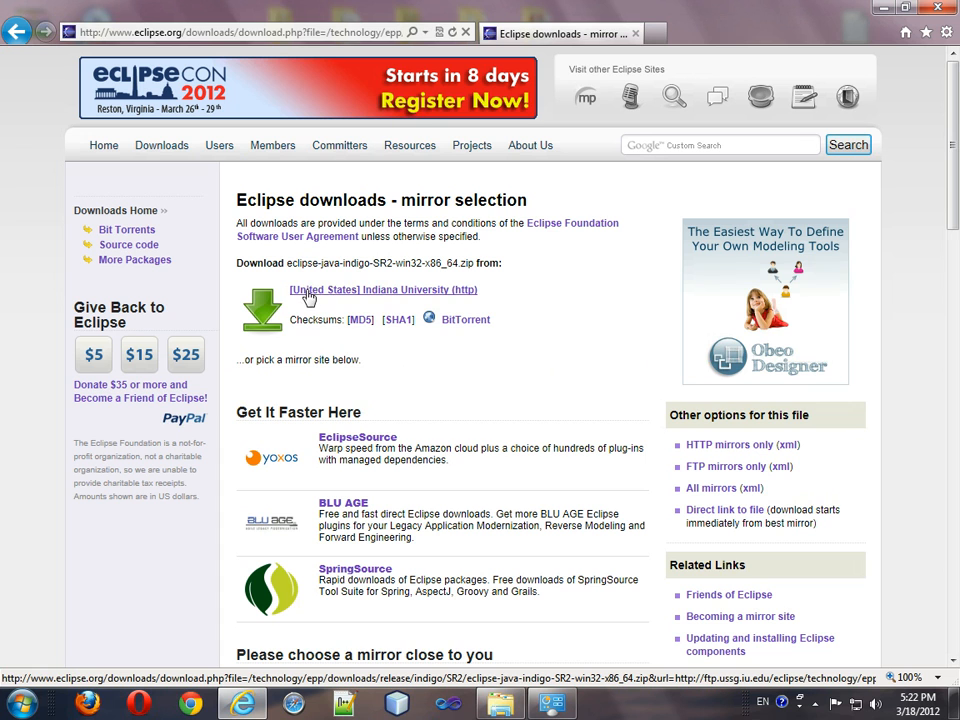
mouse_move(342, 300)
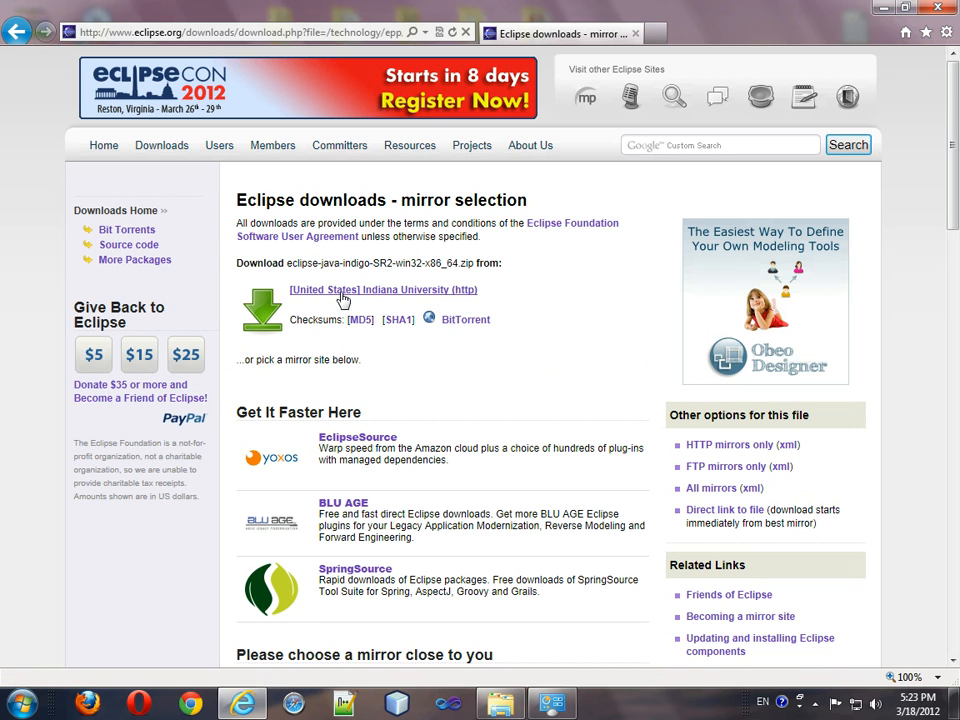
Save eclipse-java-indigo-SR2-win32-x86_64.zip from the Indiana University mirror
click(383, 290)
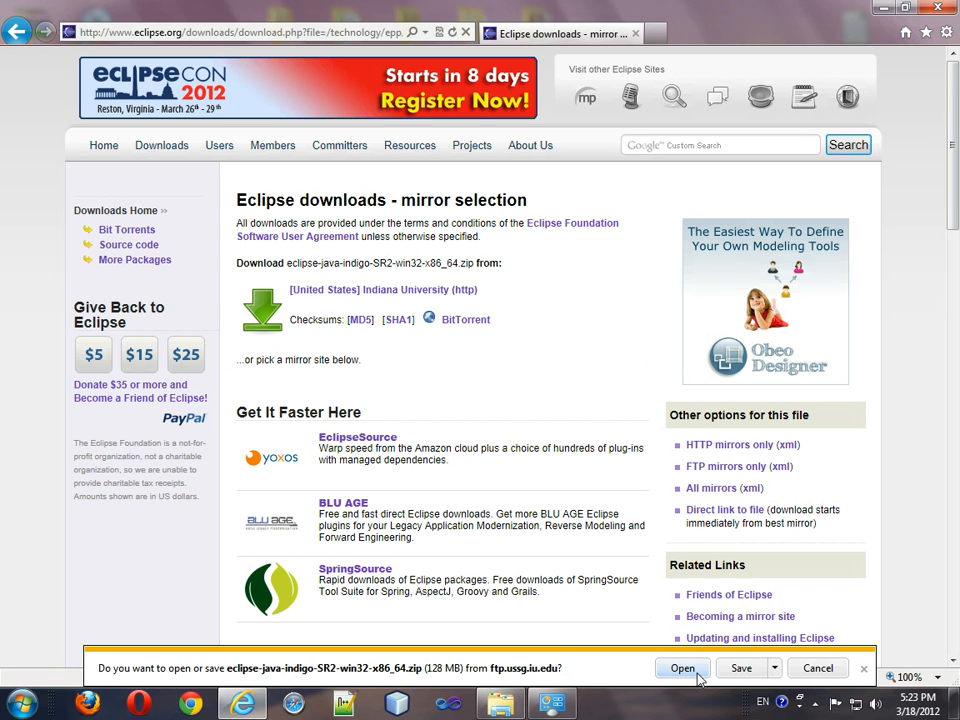
mouse_move(643, 678)
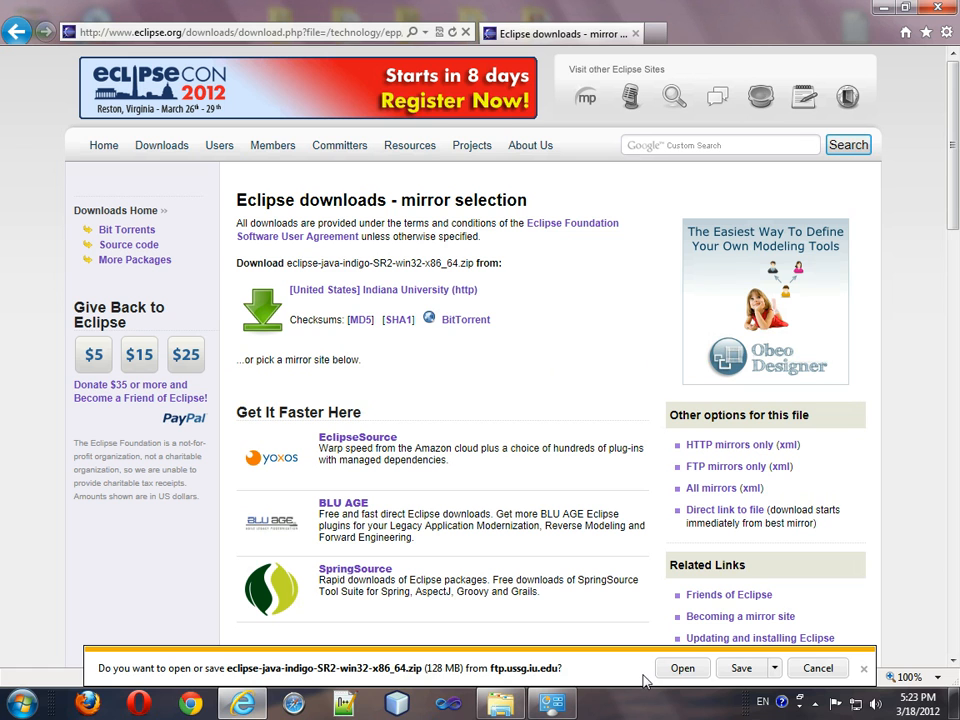
mouse_move(741, 668)
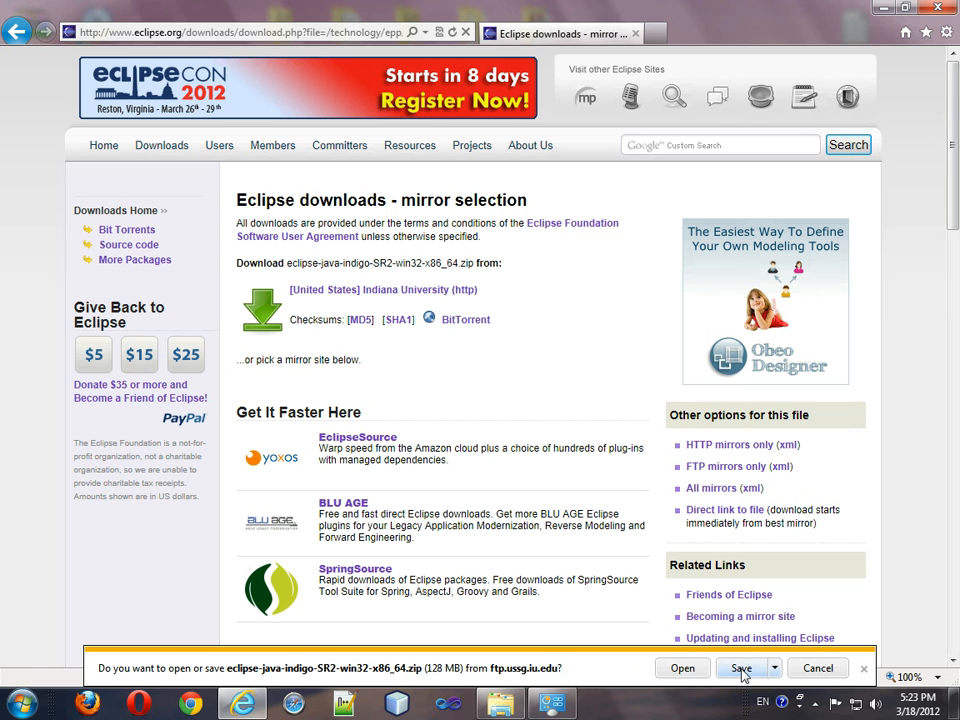
click(741, 668)
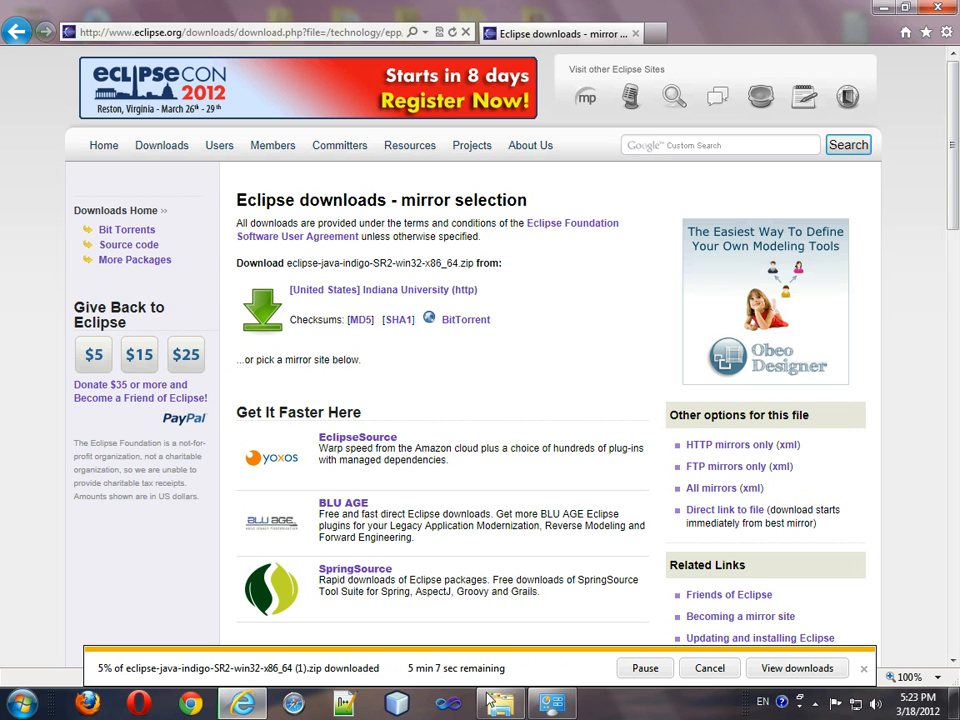
click(495, 700)
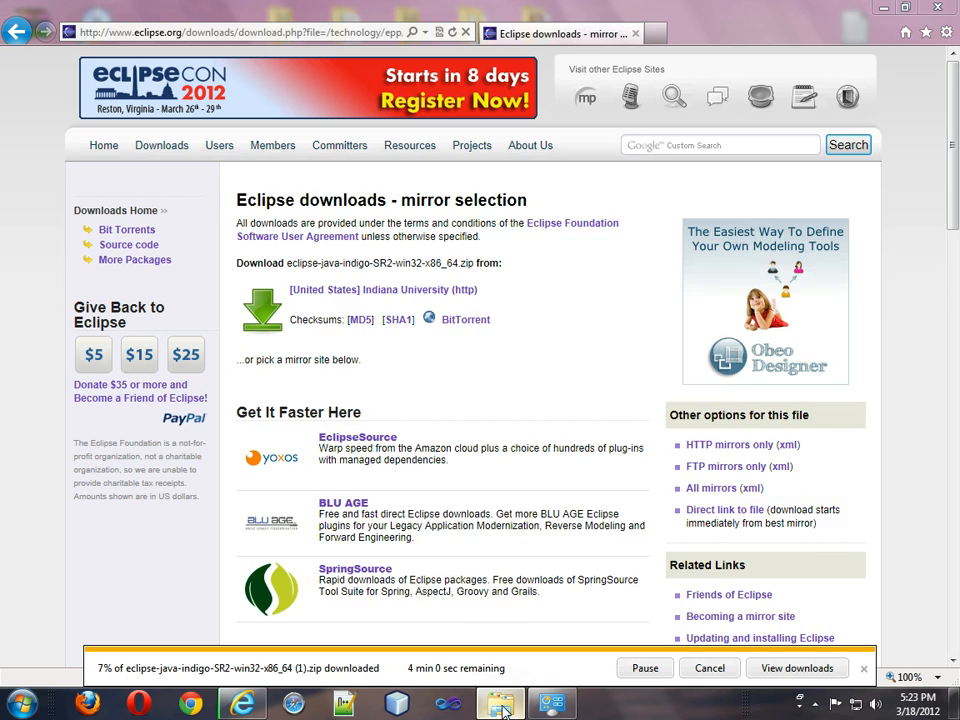
Show the Downloads folder in Explorer and right-click the Eclipse zip archive
click(497, 698)
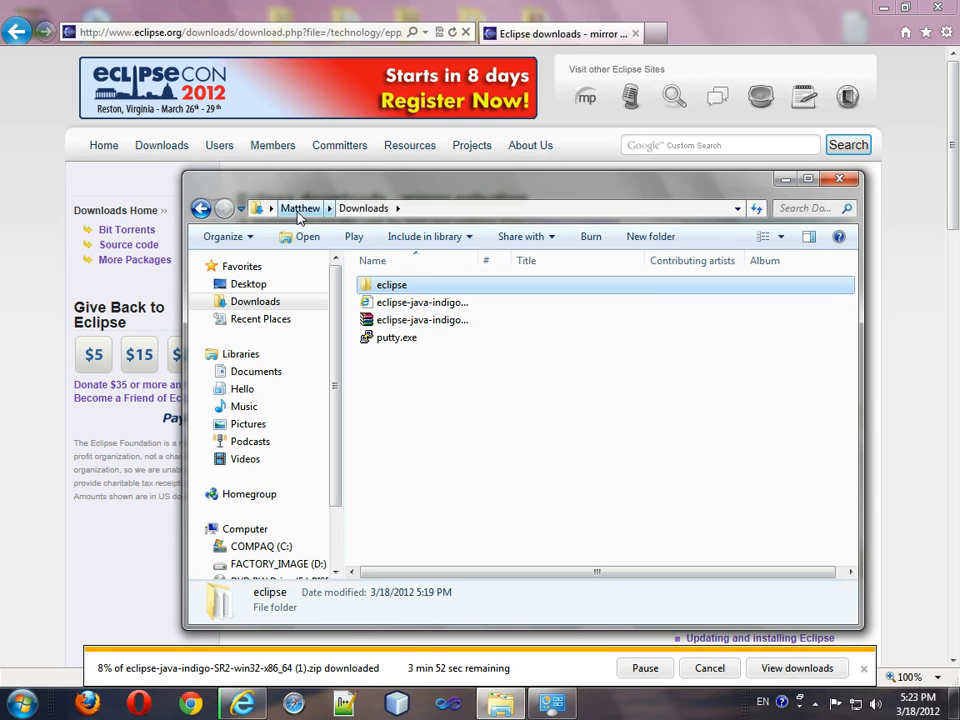
click(421, 320)
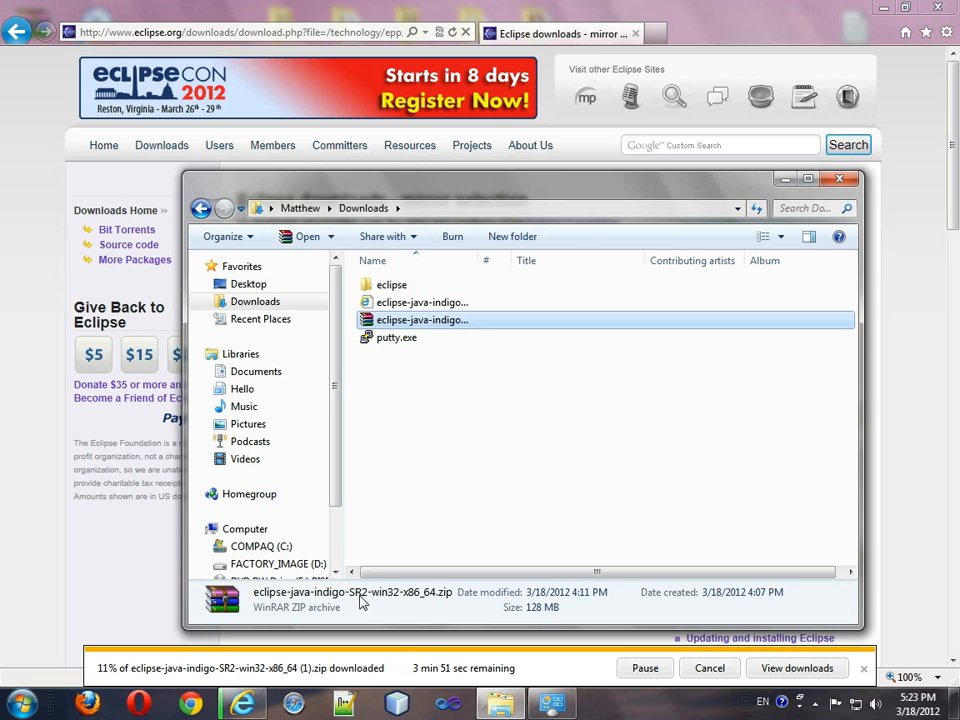
mouse_move(395, 601)
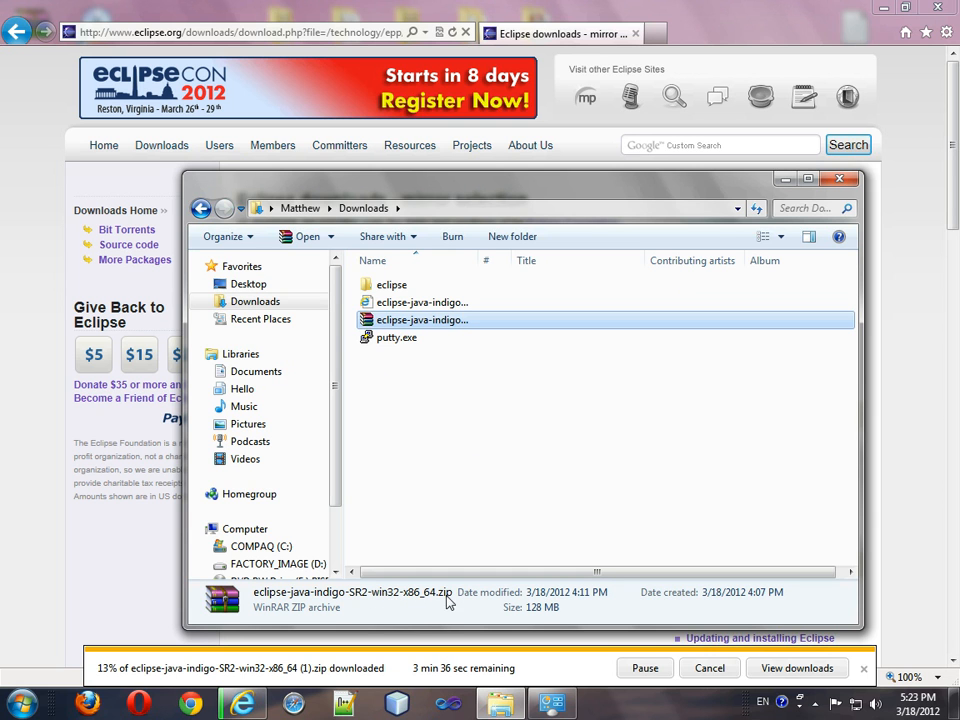
right_click(420, 319)
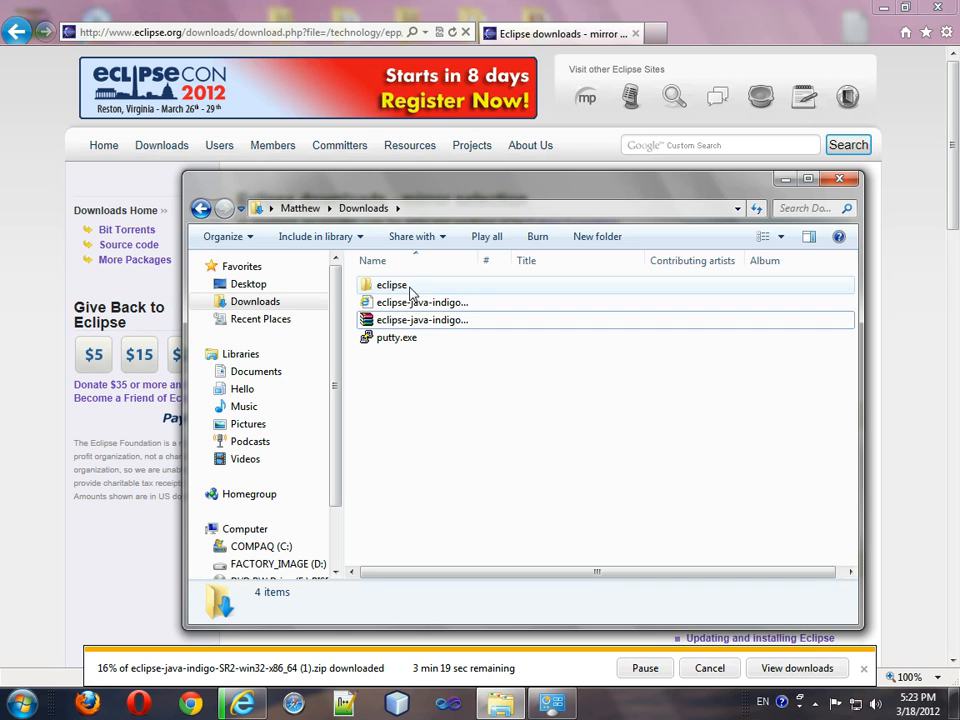
Run eclipse.exe from the eclipse folder and accept the default workspace
double_click(390, 285)
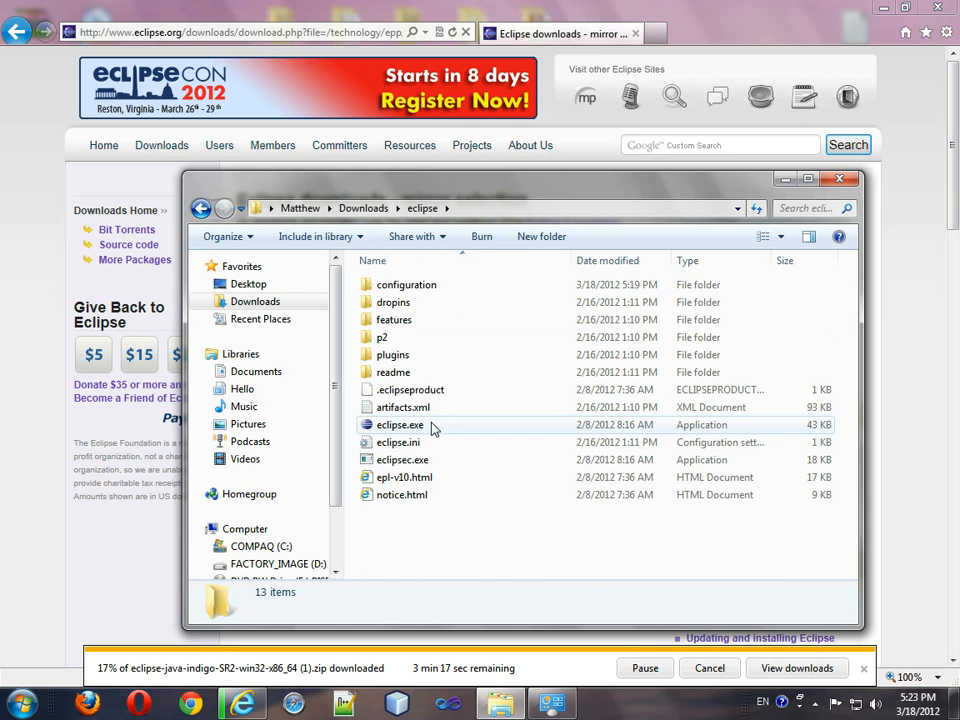
double_click(398, 424)
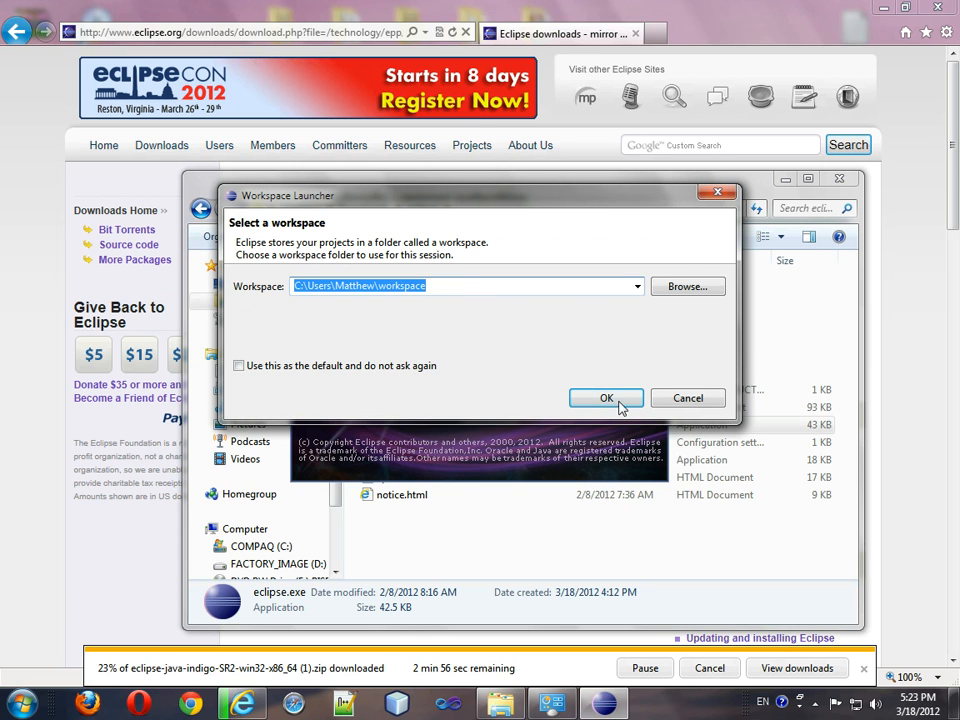
click(606, 398)
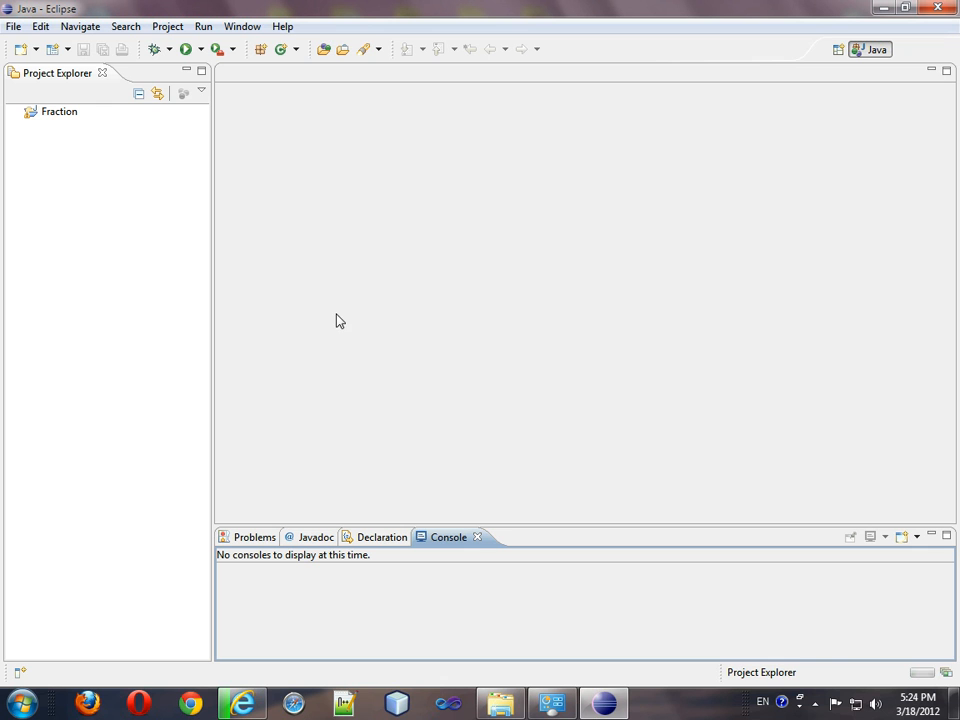
mouse_move(601, 209)
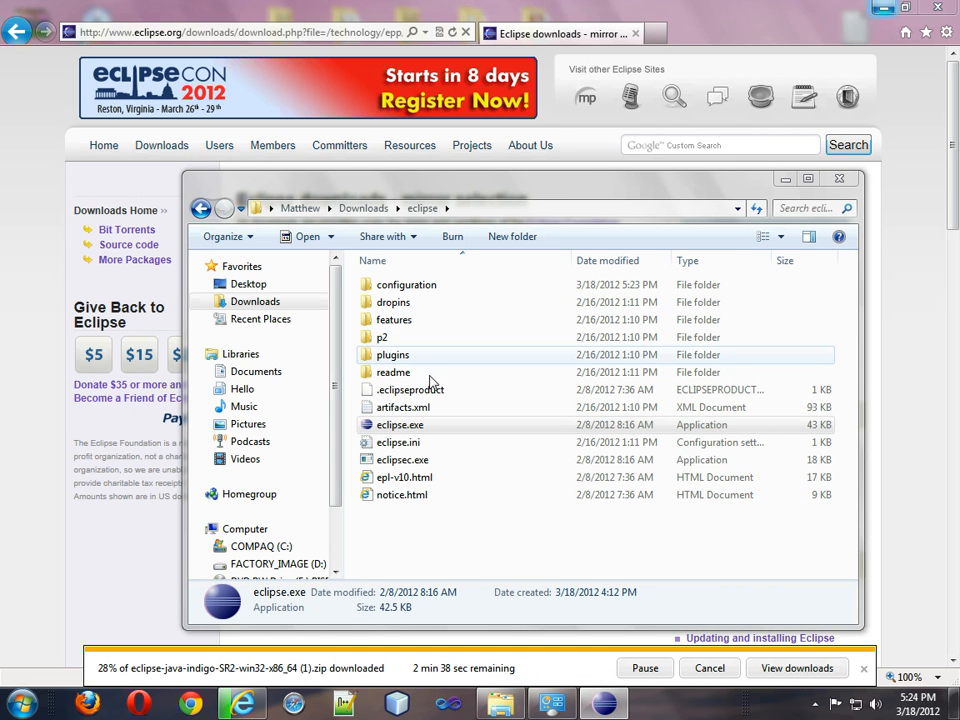
Return to the Downloads folder via the Explorer address bar
click(363, 208)
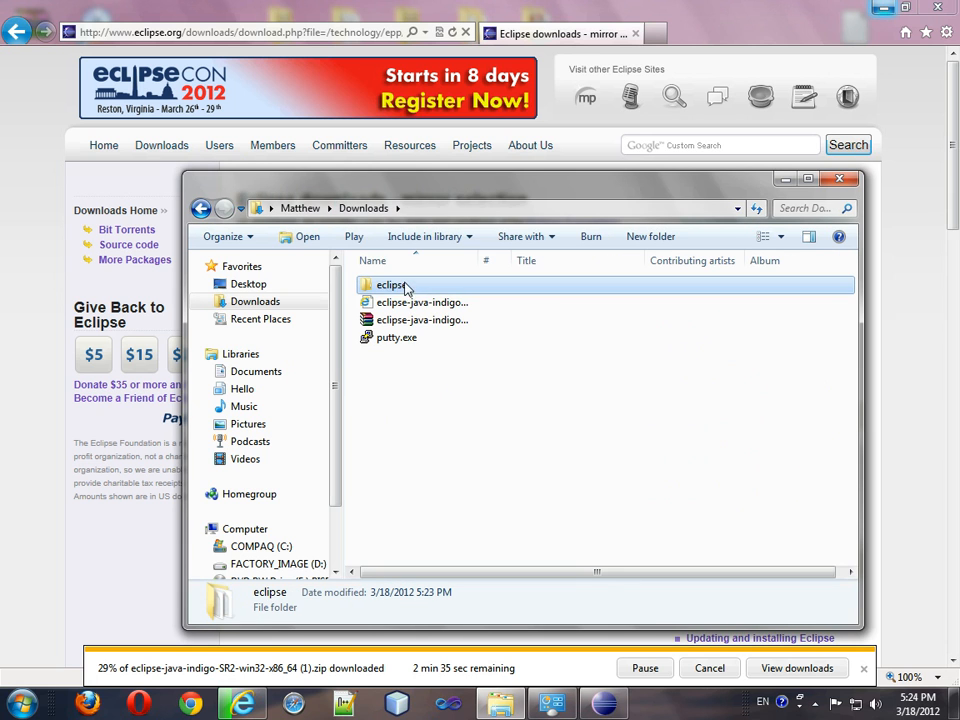